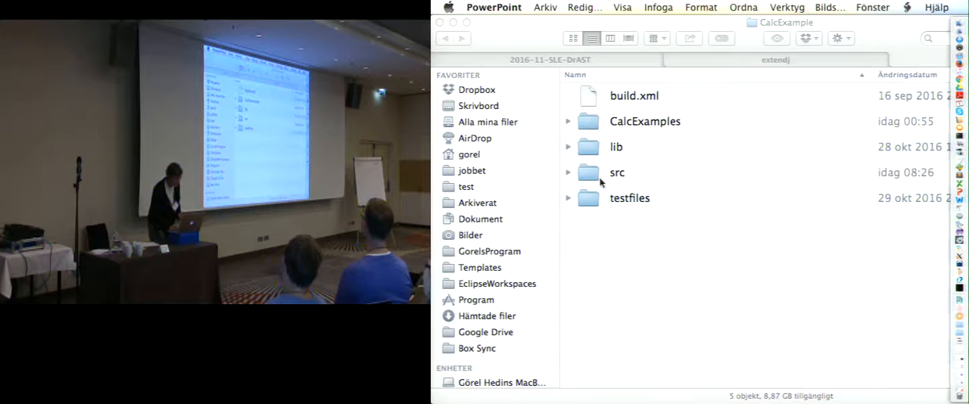
{"action": "mouse_move", "coordinate": [615, 217]}
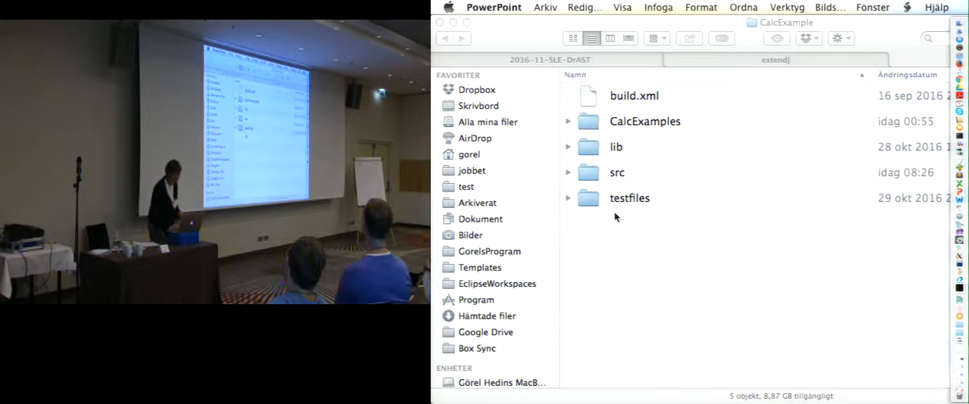
Step: Browse CalcExamples and intro.calc, then open NameAnalysis.jrag from src/jastadd in TextWrangler
{"action": "left_click", "coordinate": [568, 121]}
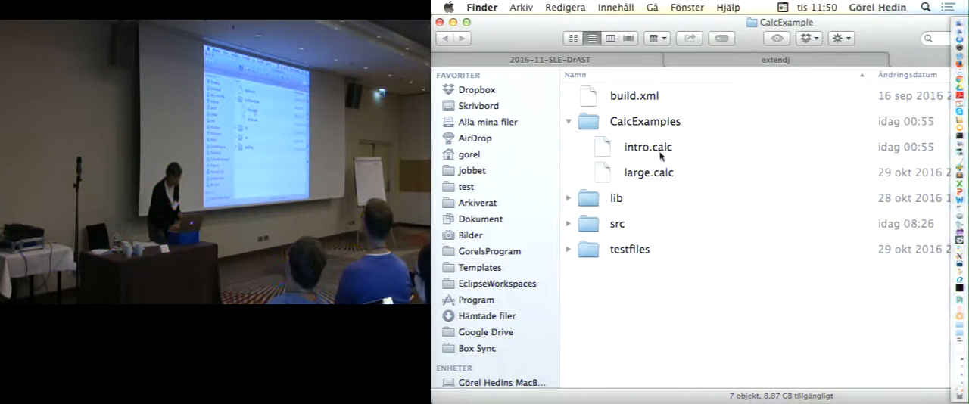
{"action": "double_click", "coordinate": [648, 146]}
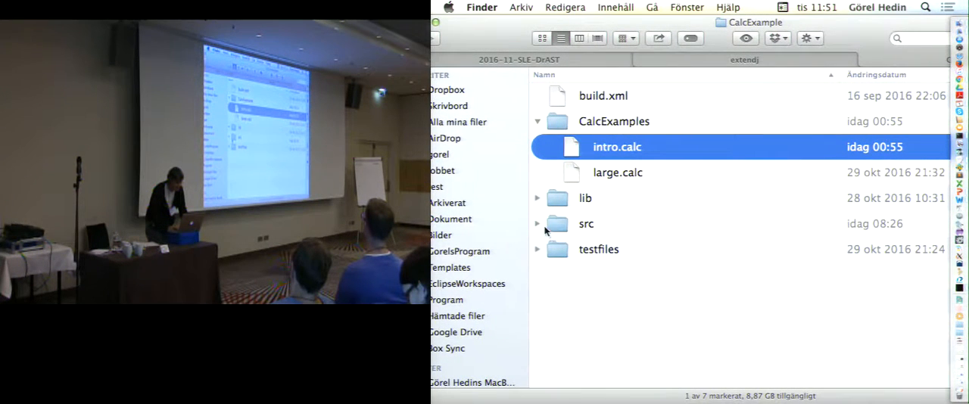
{"action": "left_click", "coordinate": [537, 224]}
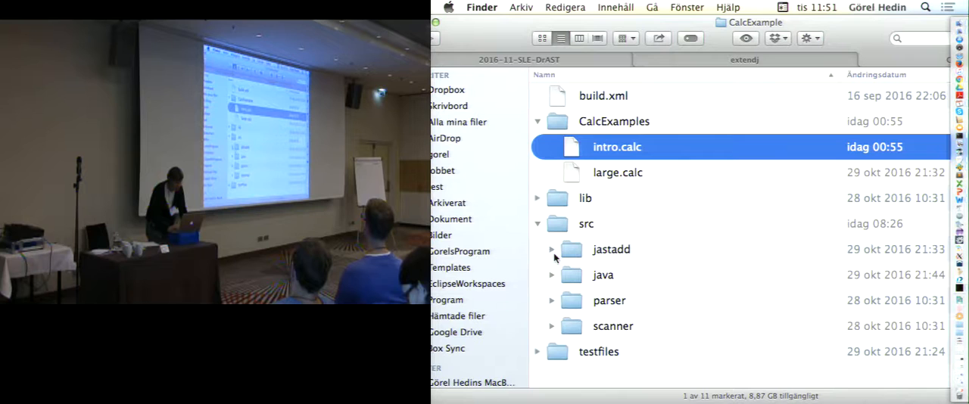
{"action": "left_click", "coordinate": [552, 249]}
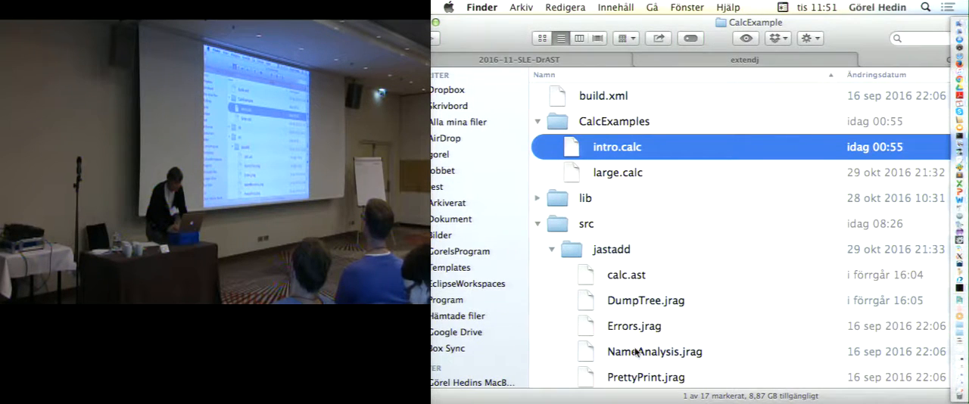
{"action": "double_click", "coordinate": [654, 351]}
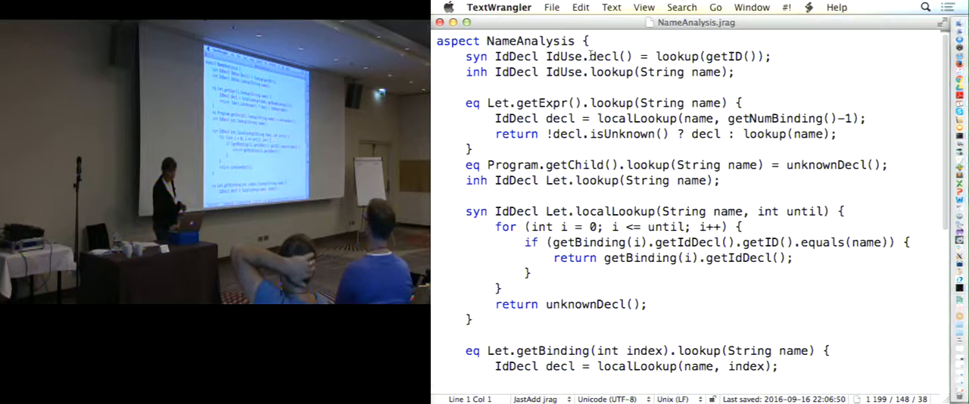
{"action": "double_click", "coordinate": [603, 56]}
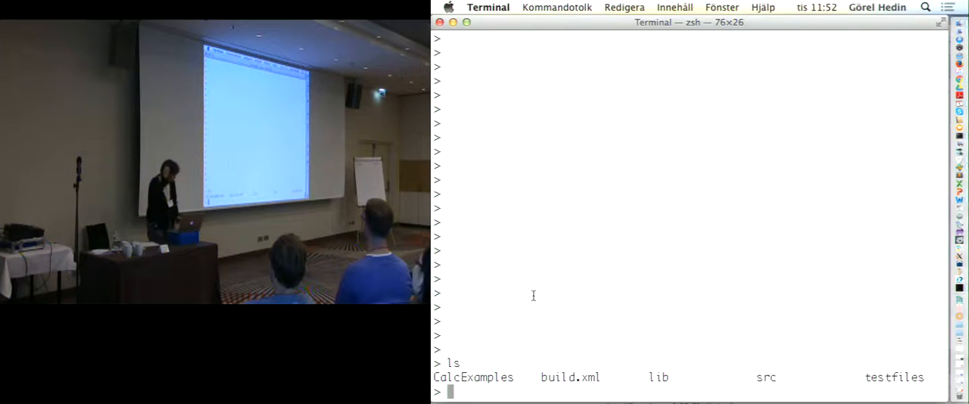
Step: List the directory and run ant jar to build compiler.jar successfully
{"action": "type", "text": "ls"}
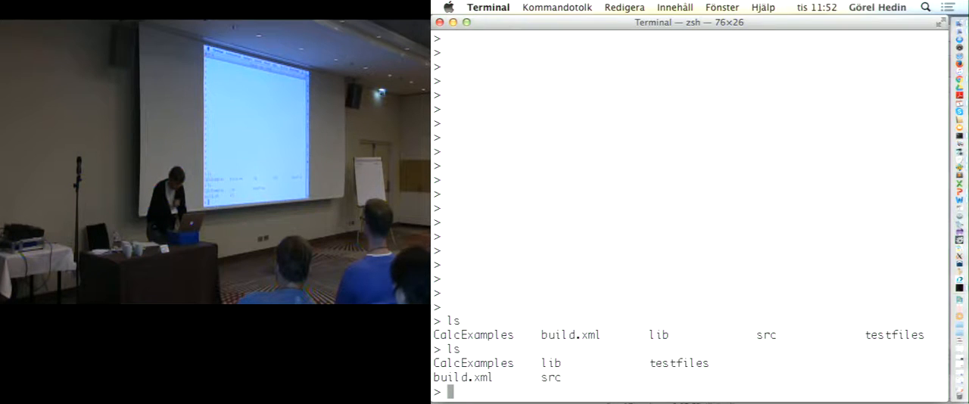
{"action": "type", "text": "ant"}
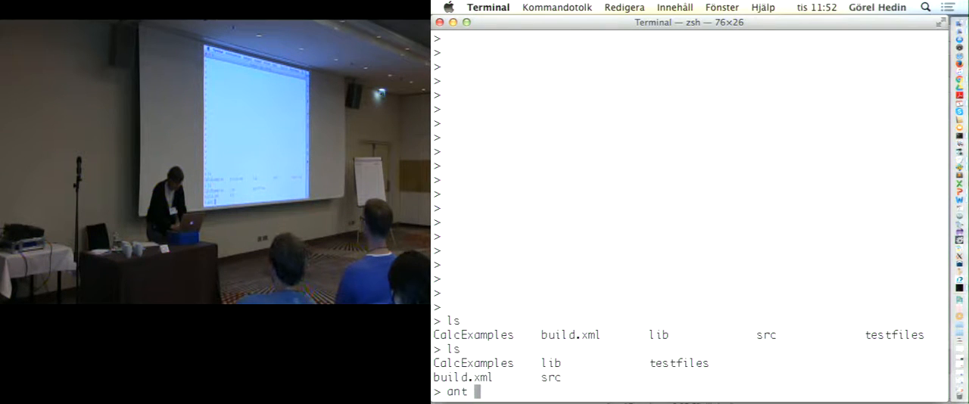
{"action": "type", "text": "jar"}
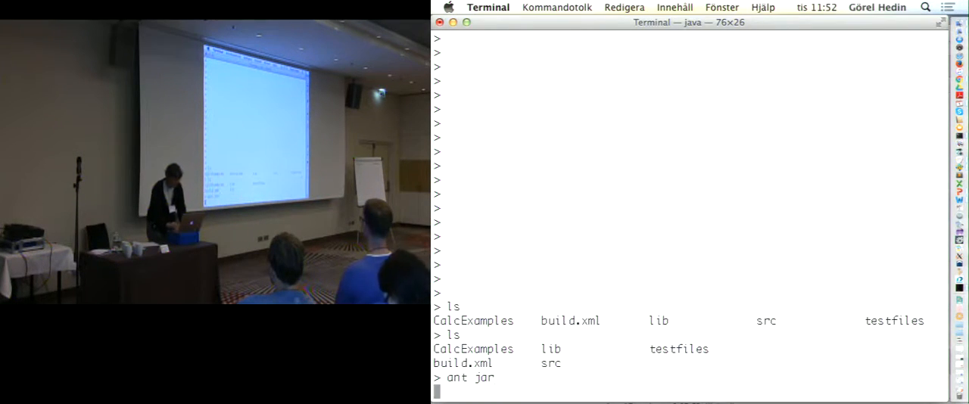
{"action": "key", "text": "Return"}
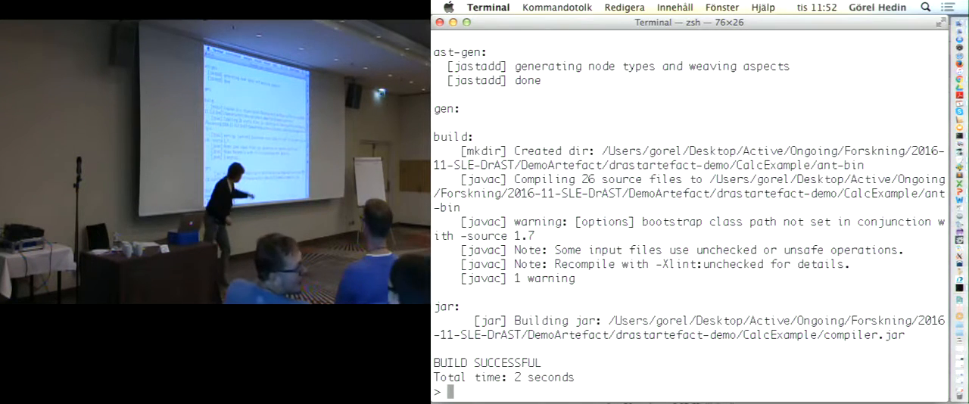
Step: Enter the command java -jar compiler.jar CalcExamples/intro.calc
{"action": "type", "text": "java -jar"}
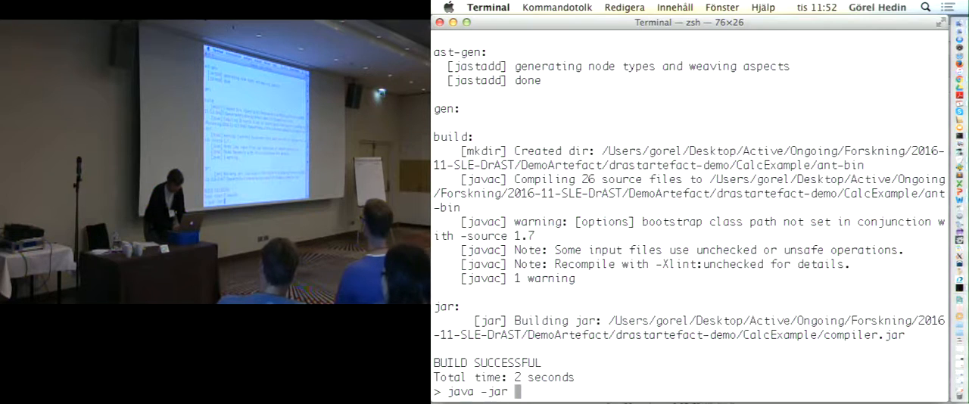
{"action": "type", "text": "Calc"}
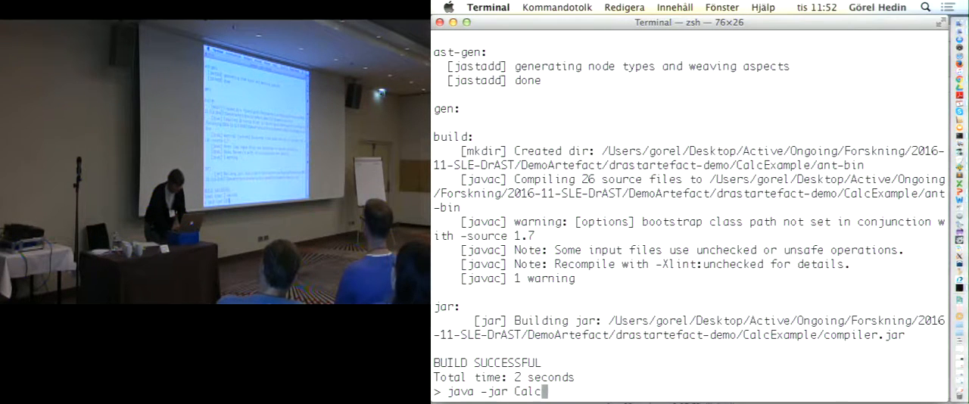
{"action": "type", "text": "Examples/intro.calc"}
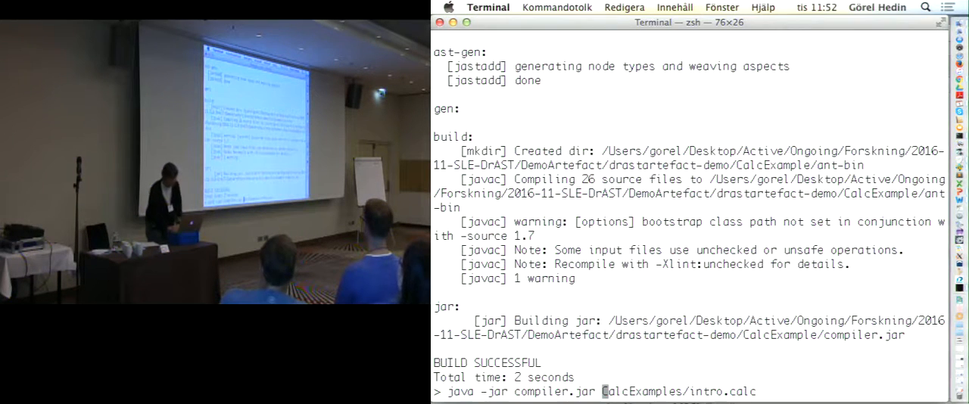
Step: Run the compiler on intro.calc, showing the undeclared-symbol 'y' error, and start launching DrAST with java -
{"action": "key", "text": "Return"}
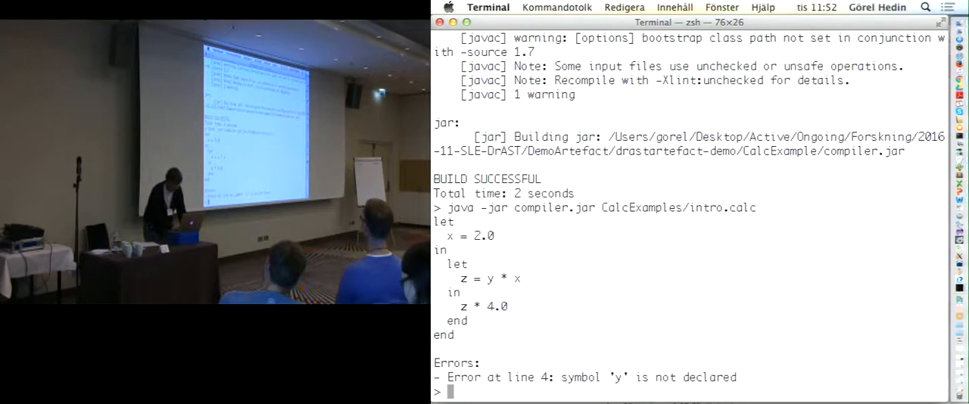
{"action": "type", "text": "java -"}
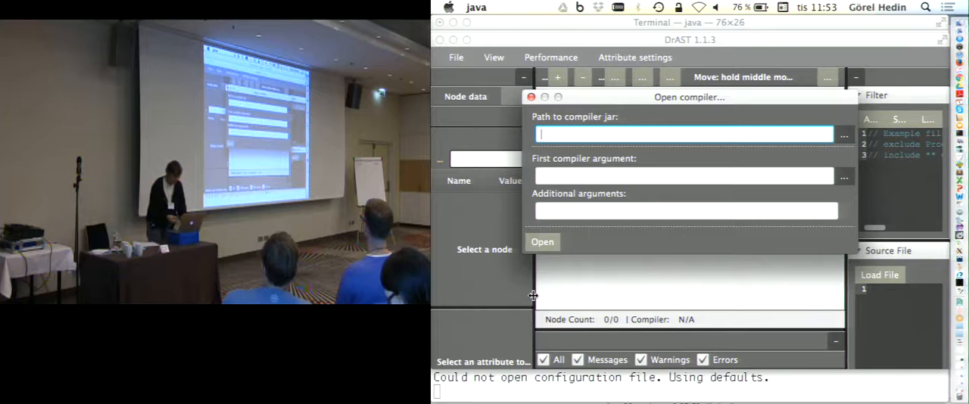
Step: Load compiler.jar in DrAST with CalcExamples/intro.calc as first argument to display the 17-node AST
{"action": "type", "text": "compiler"}
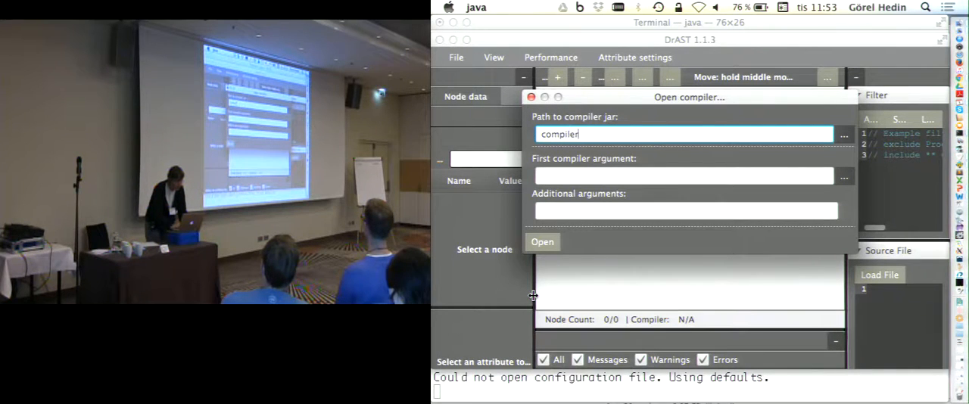
{"action": "type", "text": ".jar"}
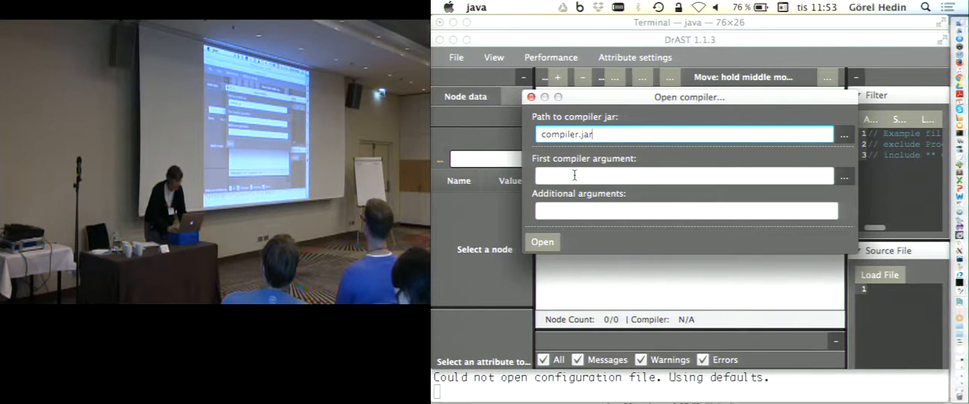
{"action": "type", "text": "Calc"}
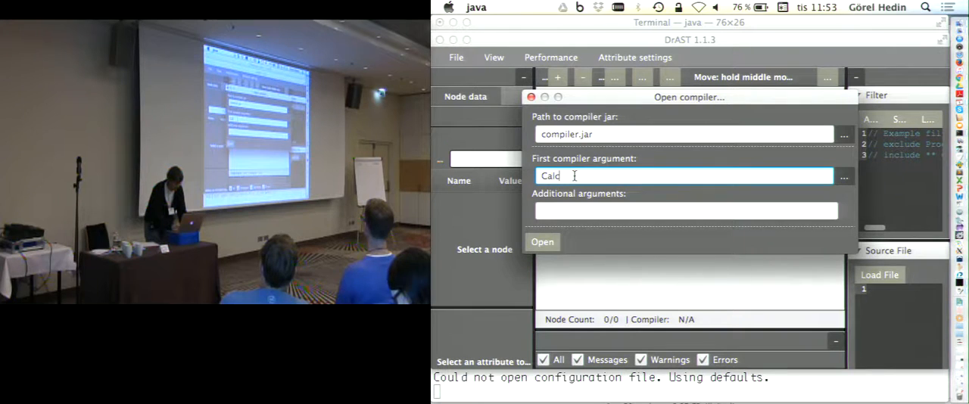
{"action": "type", "text": "Example"}
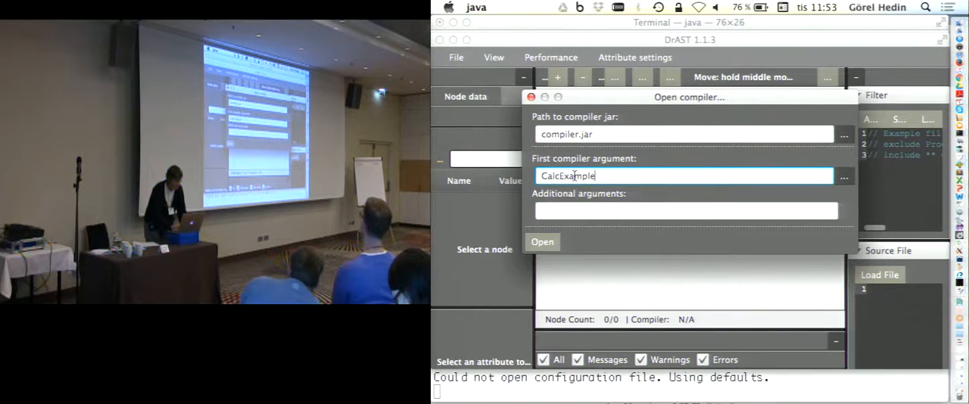
{"action": "type", "text": "s/intro.calc"}
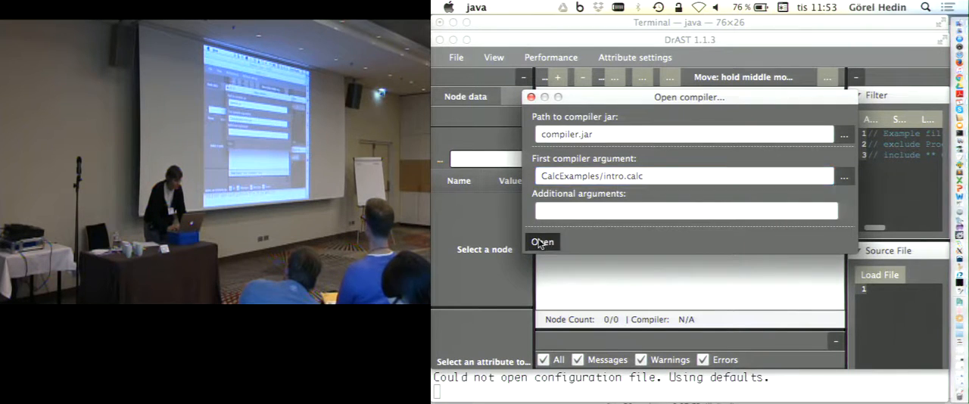
{"action": "left_click", "coordinate": [542, 241]}
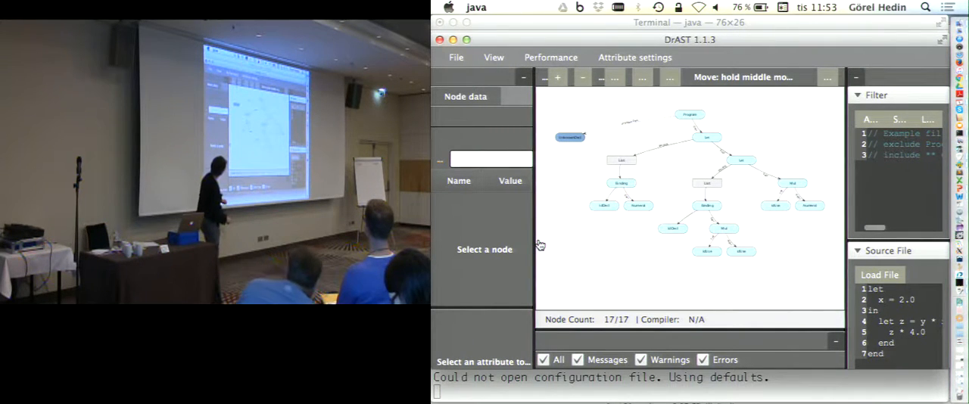
{"action": "mouse_move", "coordinate": [689, 285]}
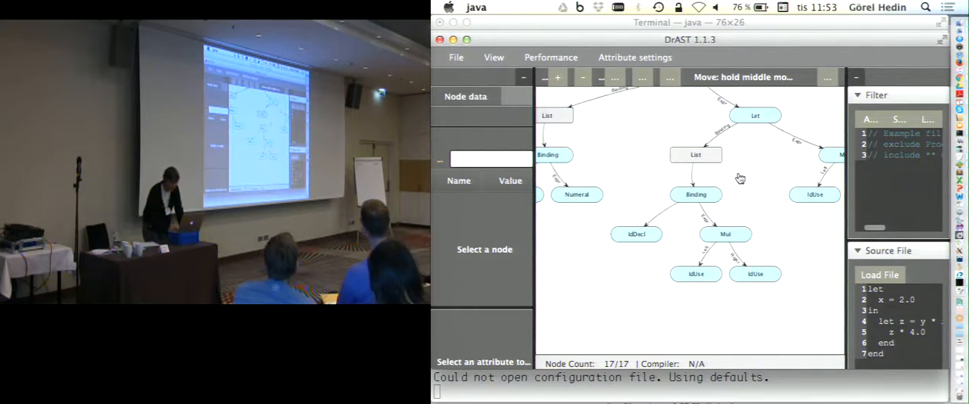
{"action": "mouse_move", "coordinate": [750, 196]}
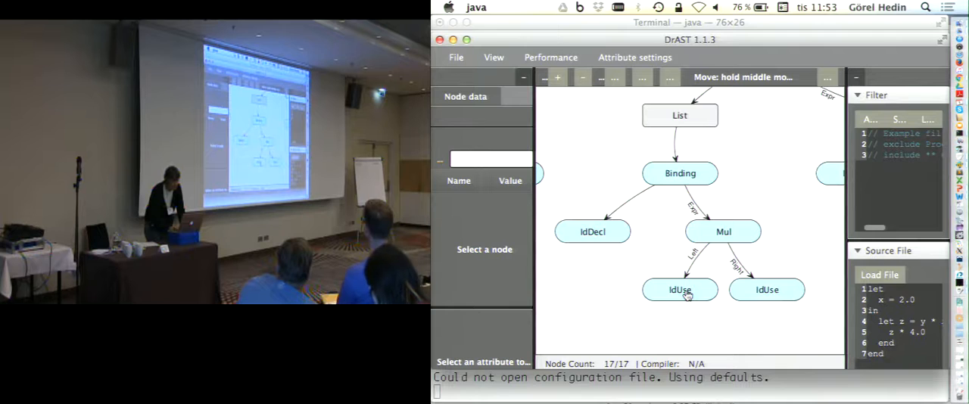
{"action": "mouse_move", "coordinate": [776, 297]}
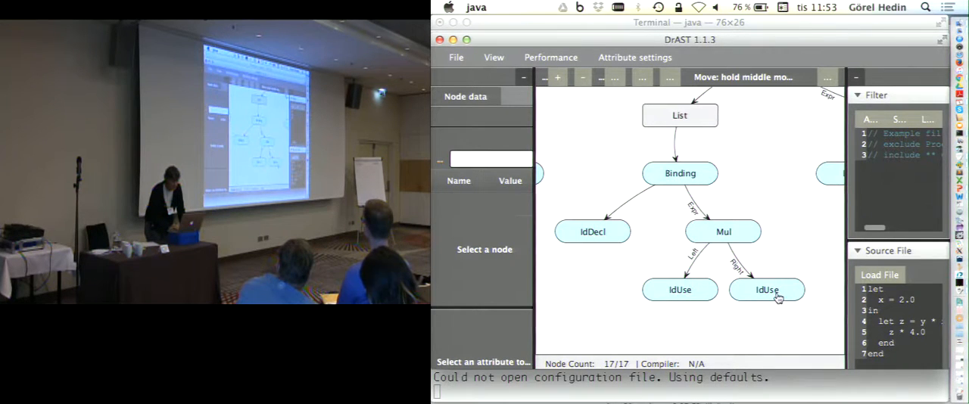
Step: Select the right-hand IdUse node and show its decl attribute details, highlighting the IdDecl node
{"action": "left_click", "coordinate": [767, 290]}
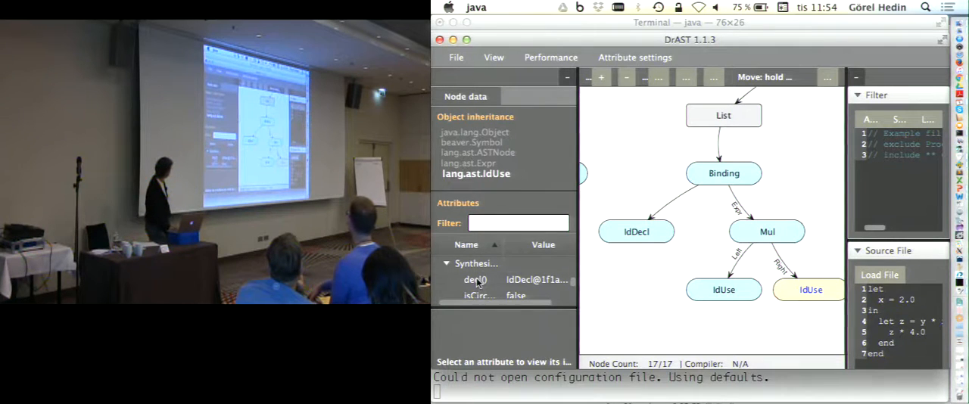
{"action": "left_click", "coordinate": [475, 280]}
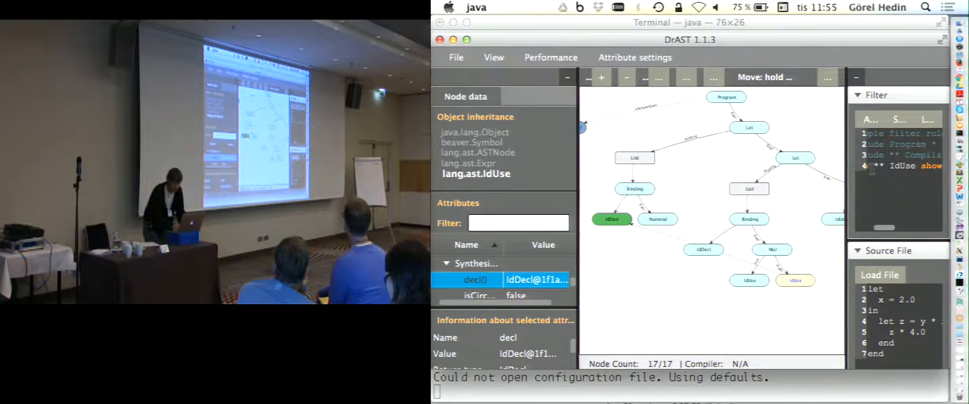
Step: Bring up a fresh DrAST open-compiler dialog prefilled with compiler.jar and a CalcExamples program
{"action": "left_click", "coordinate": [456, 57]}
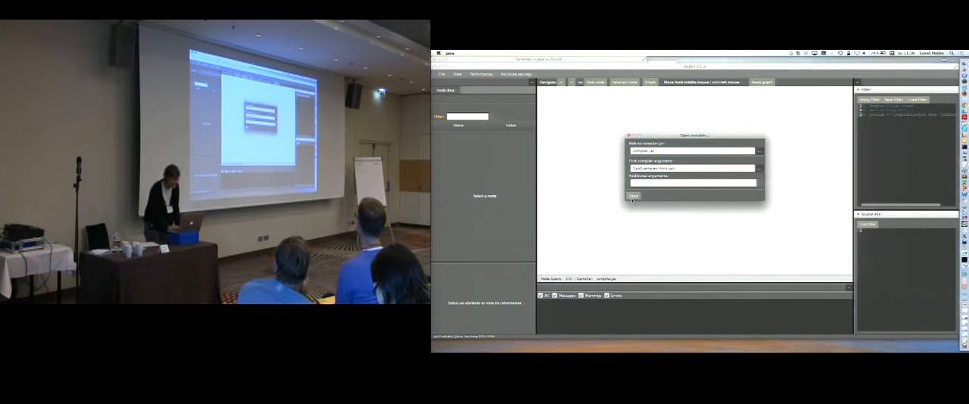
Step: Reopen compiler.jar with the same argument to rebuild the 17-node AST with error messages listed
{"action": "left_click", "coordinate": [633, 197]}
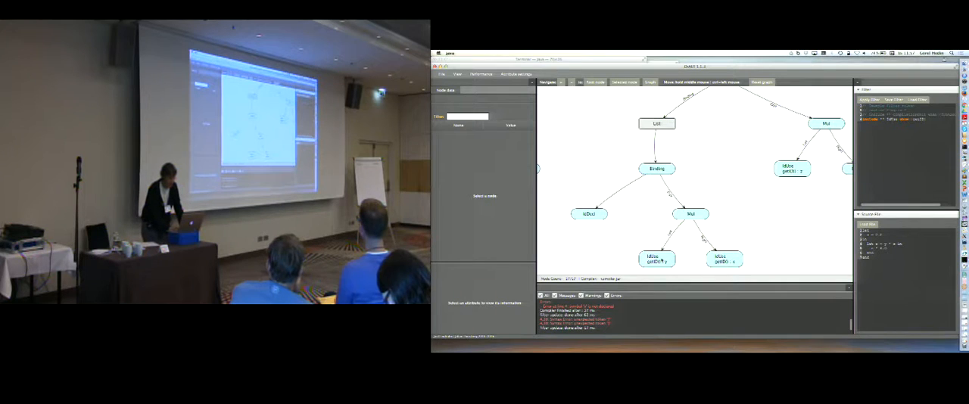
Step: Select the IdUse node for y, whose decl attribute resolves to an UnknownDecl node
{"action": "left_click", "coordinate": [656, 259]}
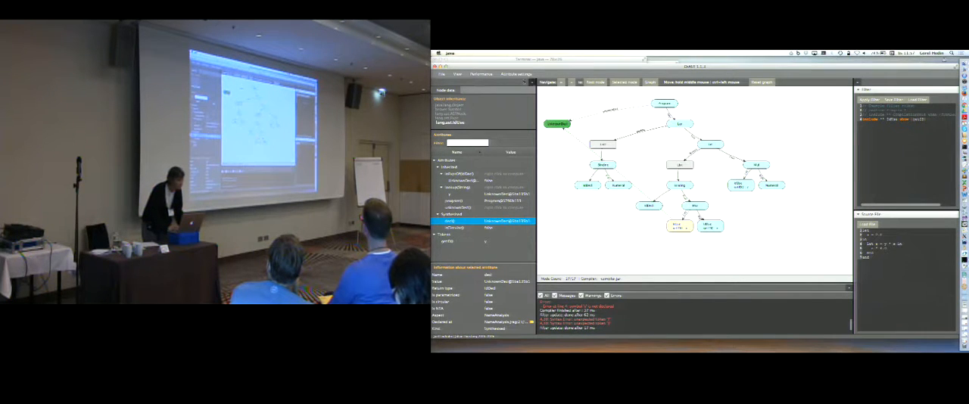
{"action": "left_click", "coordinate": [439, 74]}
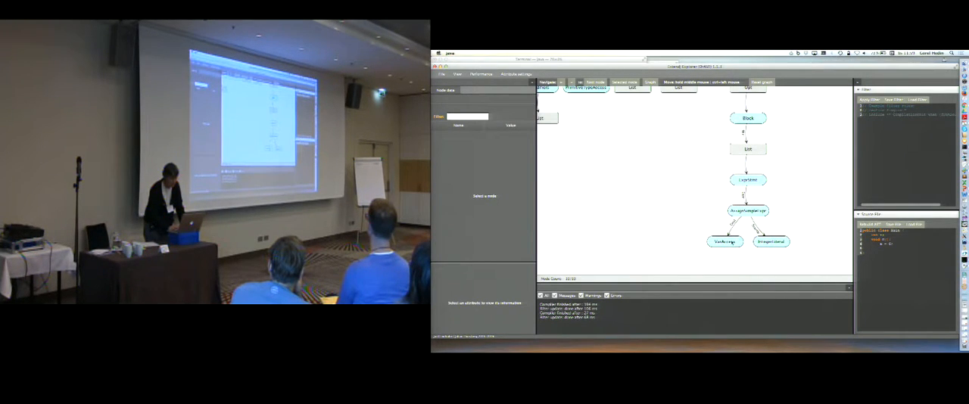
Step: Show the VarAccess node's attributes, then load the larger Java AST in ExtendJ Explorer
{"action": "left_click", "coordinate": [723, 242]}
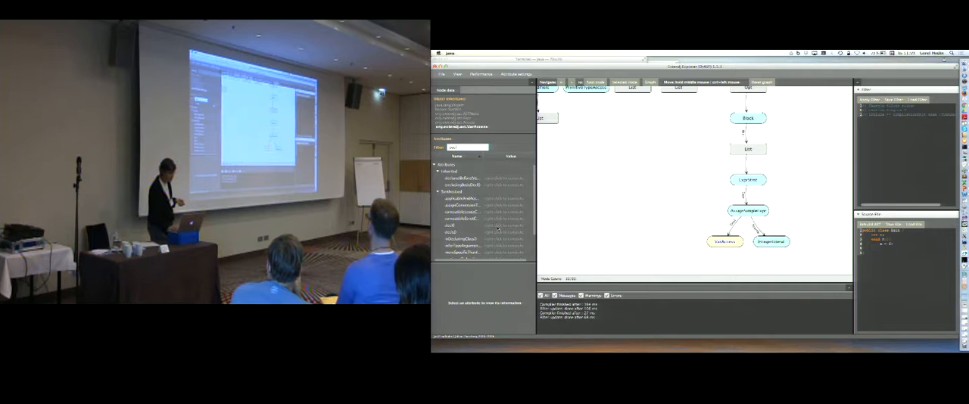
{"action": "left_click", "coordinate": [450, 225]}
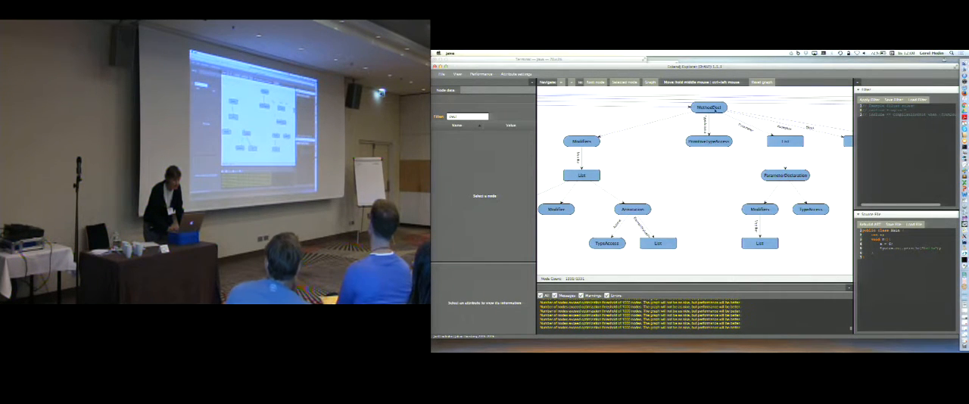
Step: Navigate the recompiled AST to the MethodDecl subtree showing the println statement's ExprStmt and Dot nodes
{"action": "left_click", "coordinate": [708, 106]}
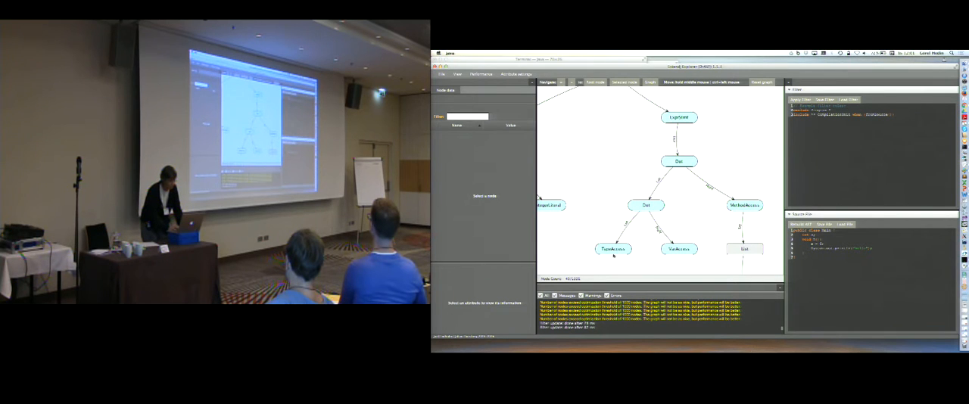
Step: View the VarAccess node's attributes, then the MethodAccess node's, including getID println
{"action": "left_click", "coordinate": [613, 248]}
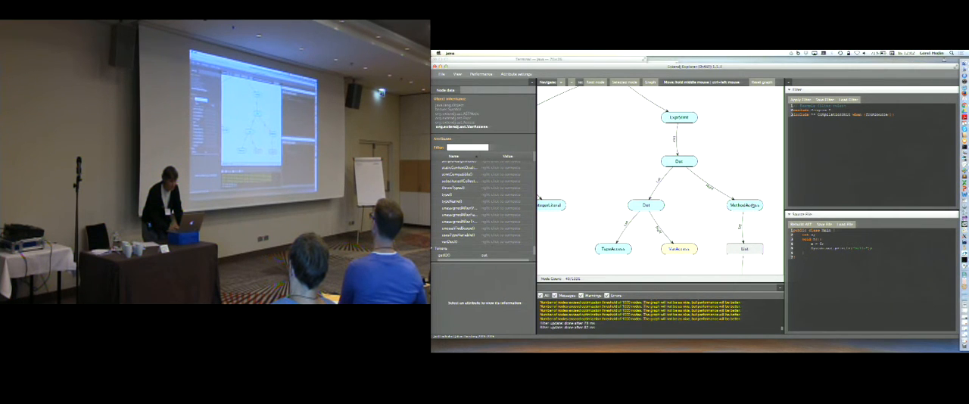
{"action": "left_click", "coordinate": [744, 205]}
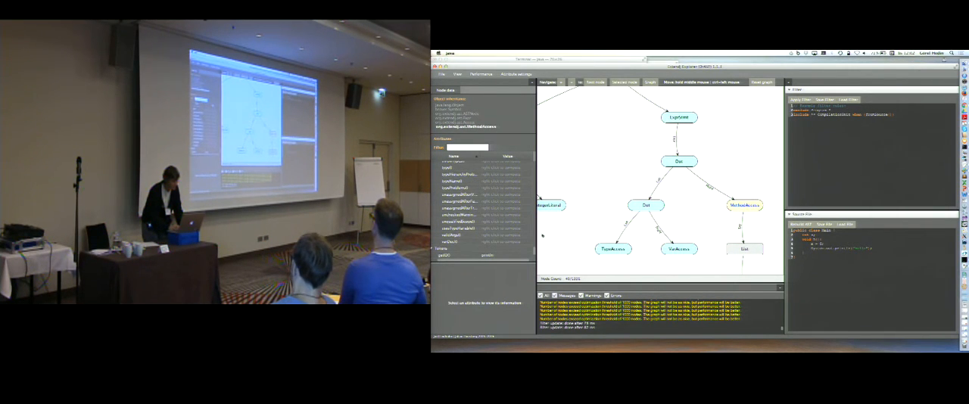